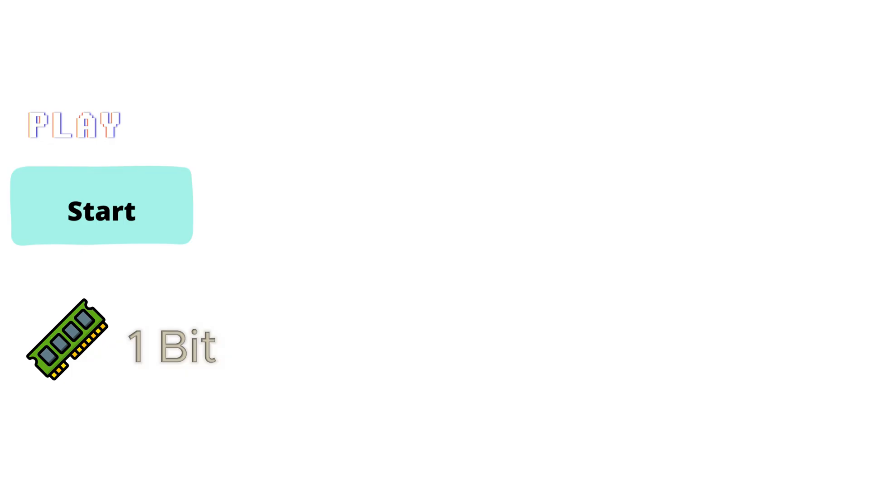
Advance the animation so Data and Parity blocks appear beside Start, captioned '0 Bit To 1 bit'
left_click(102, 211)
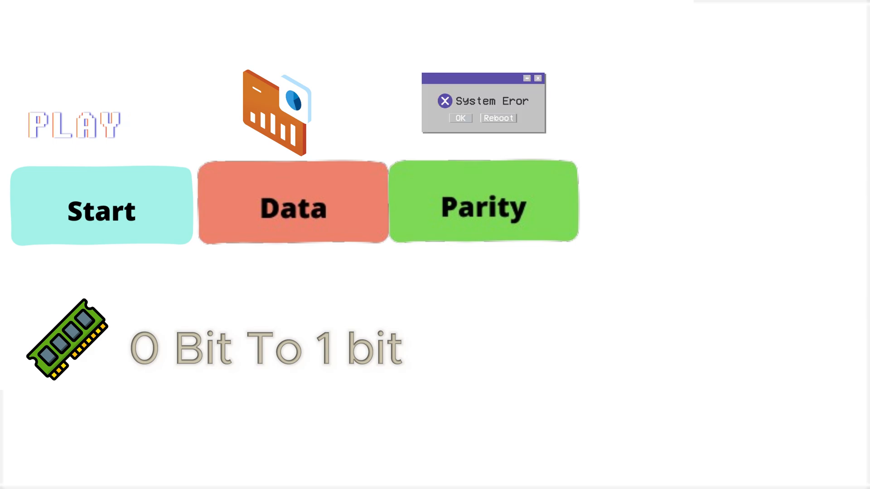